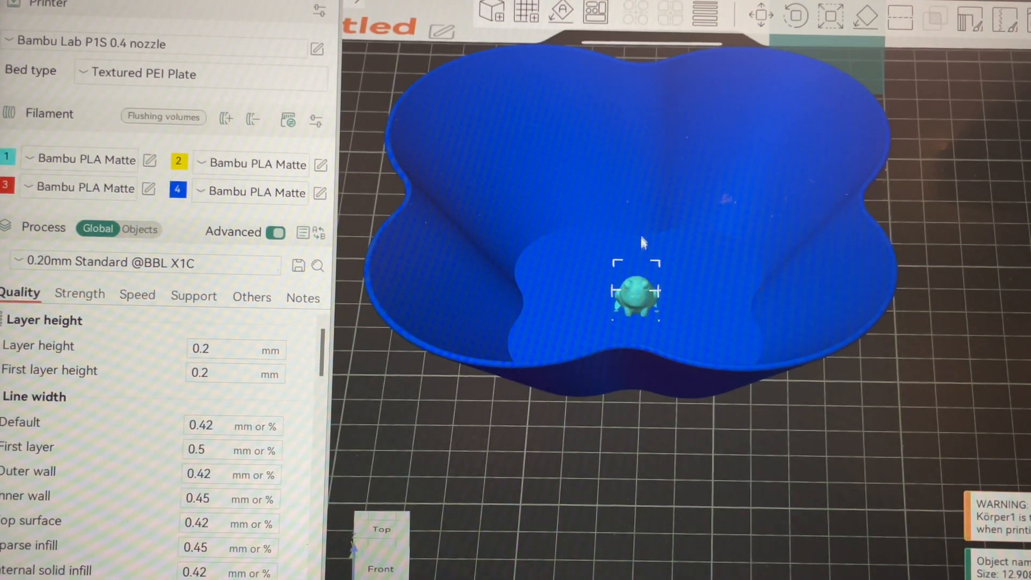
mouse_move(830, 17)
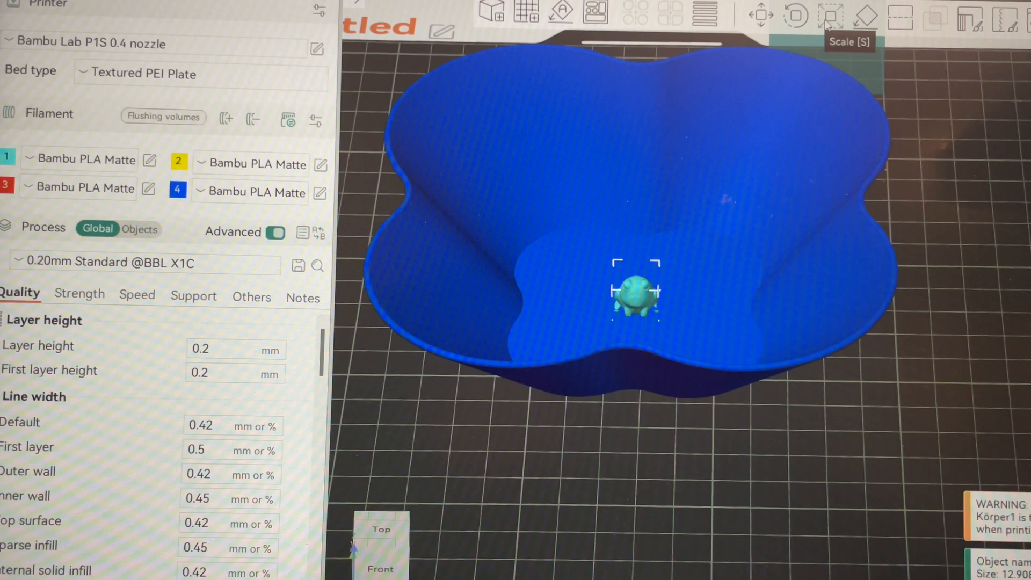
Step: Scale the frog uniformly to 450% so it reaches about 114 mm wide inside the bowl
click(831, 16)
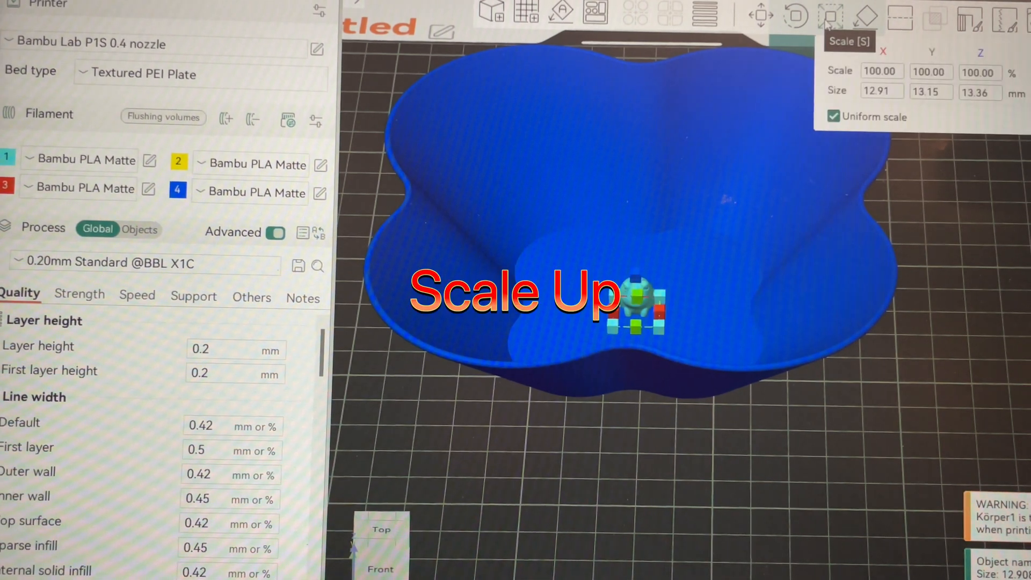
click(881, 71)
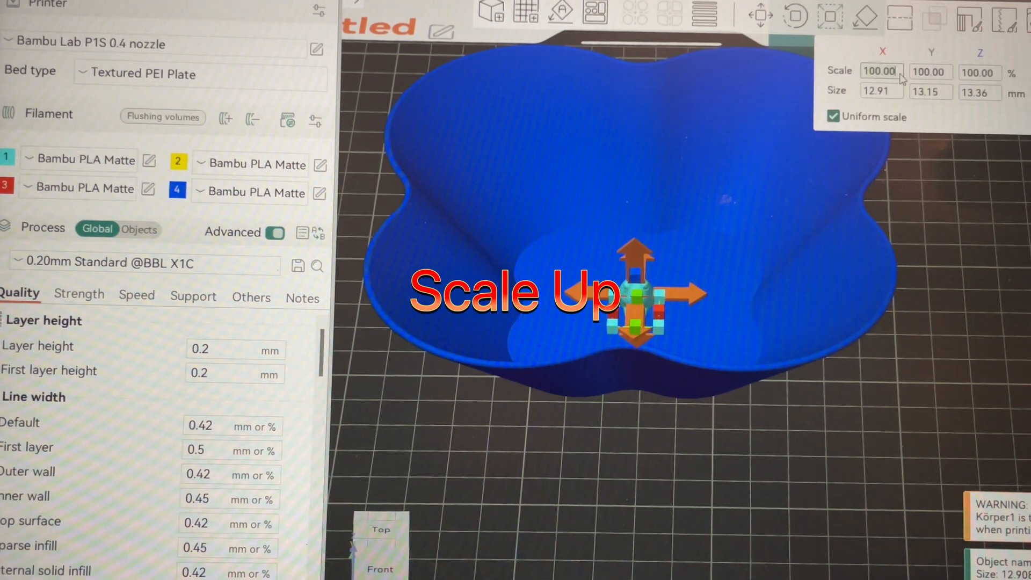
text(45)
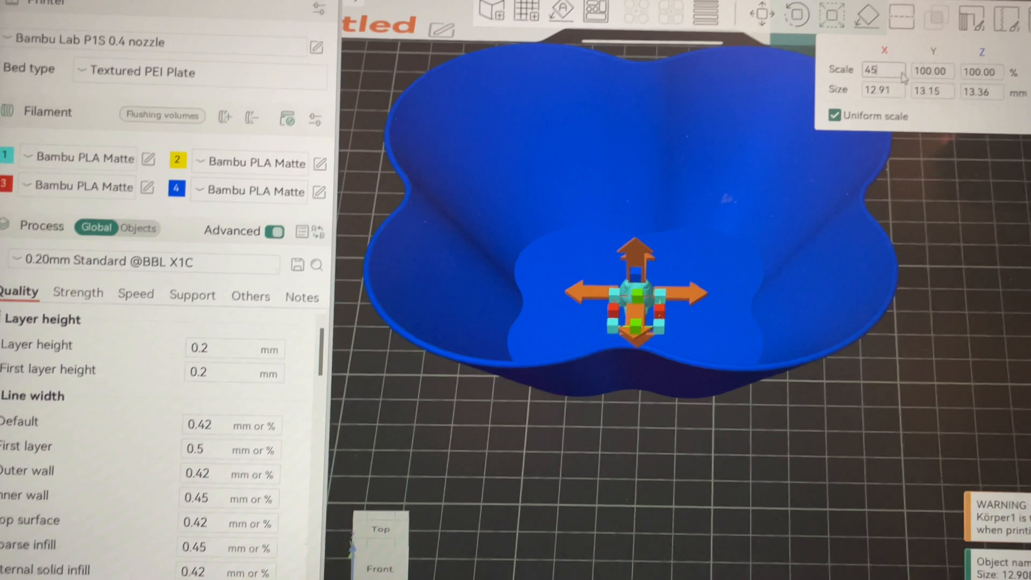
text(450)
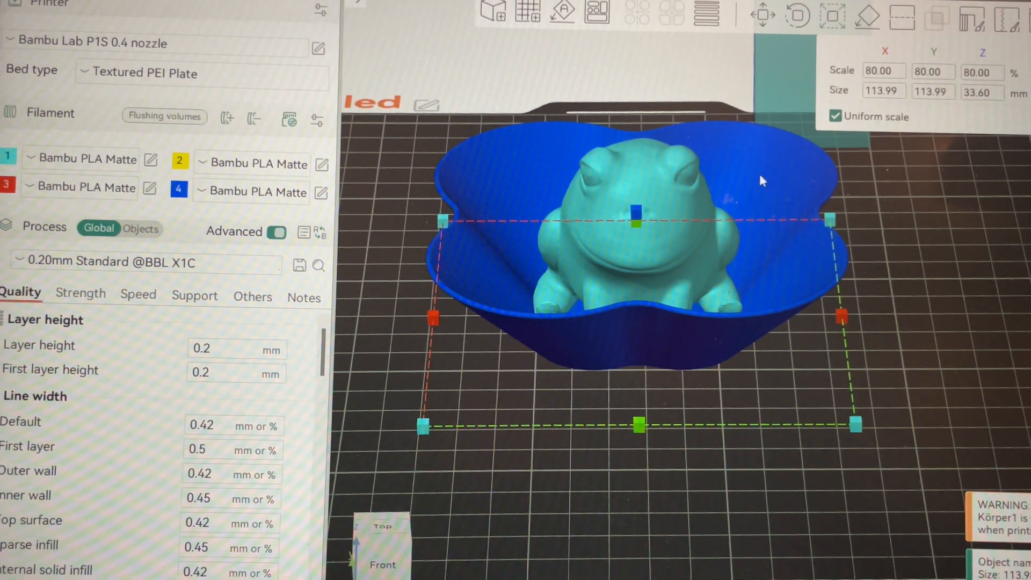
mouse_move(763, 16)
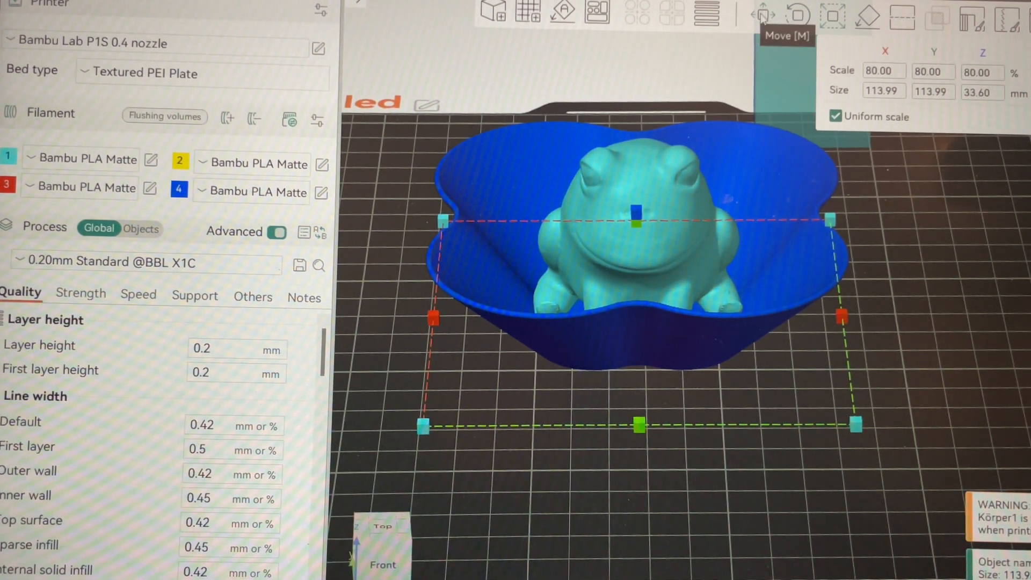
Step: Reposition the enlarged frog inside the bowl at roughly X 128, Y 128, Z 16.8 mm
click(763, 13)
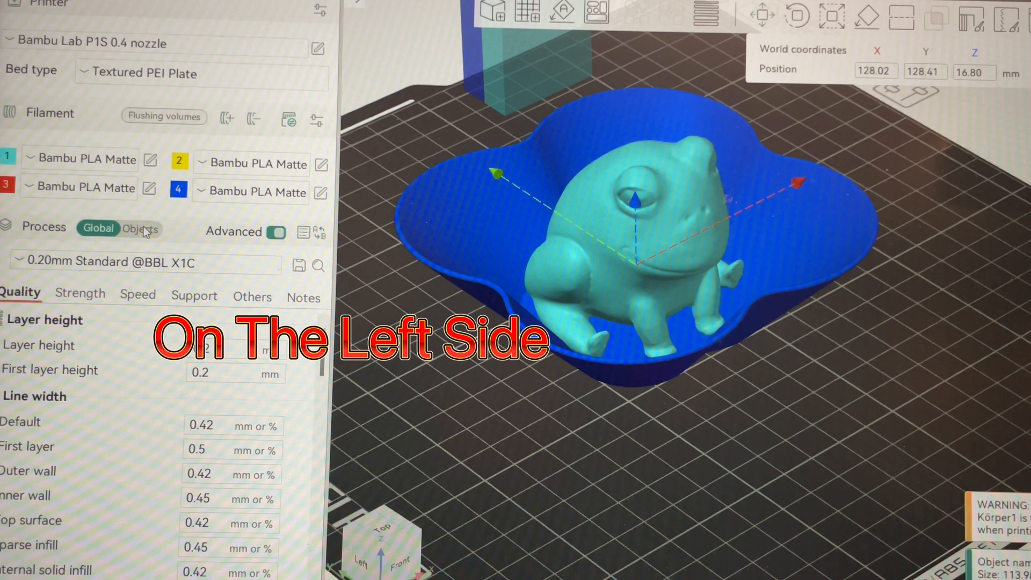
Step: Assemble Pacman'ishFrogv2.stl and Körper1 from the Objects list into one assembly
click(140, 228)
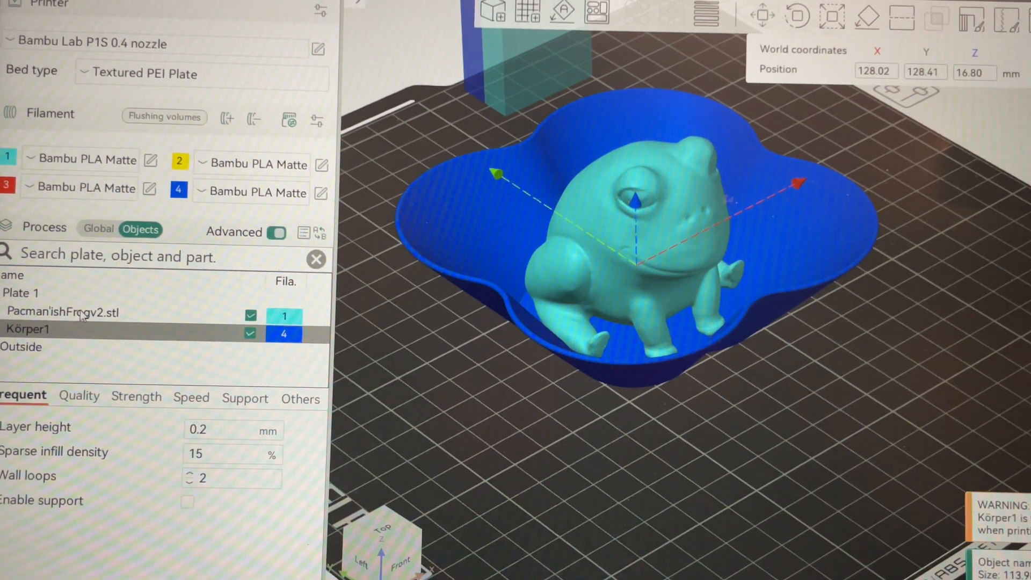
click(62, 313)
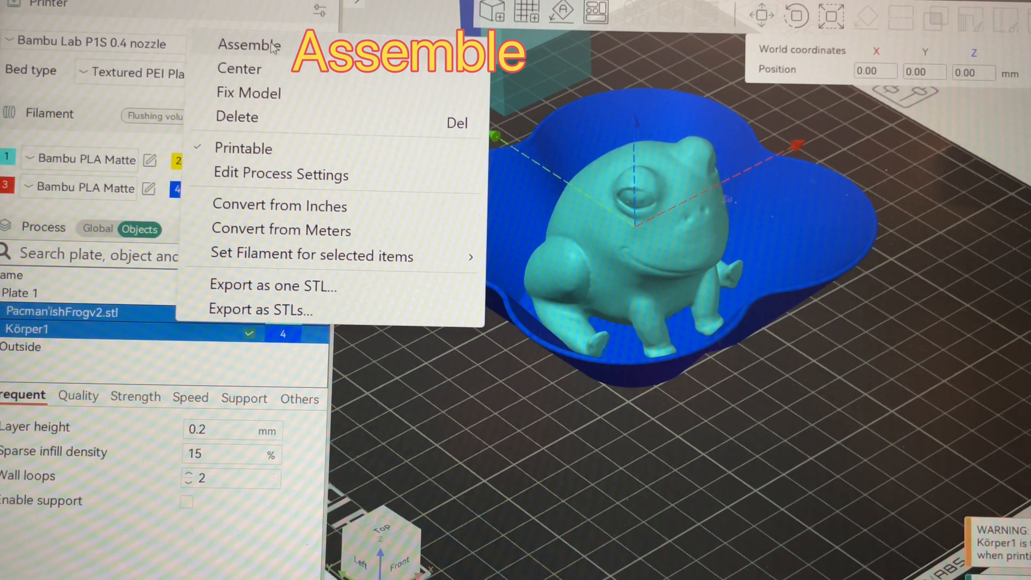
click(250, 45)
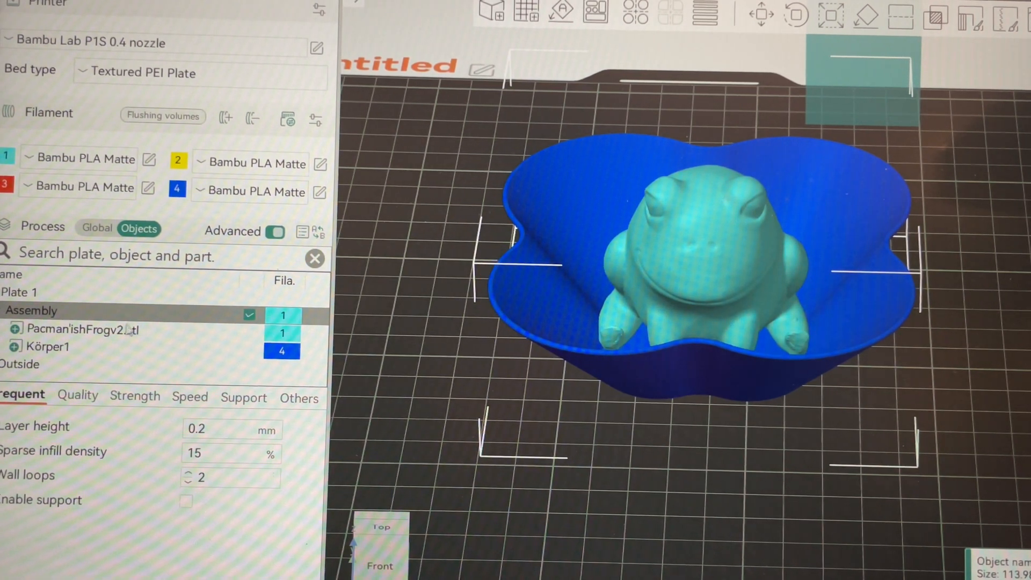
Step: Raise Körper1 along Z and rotate it so the frog's legs poke out below the bowl
click(48, 347)
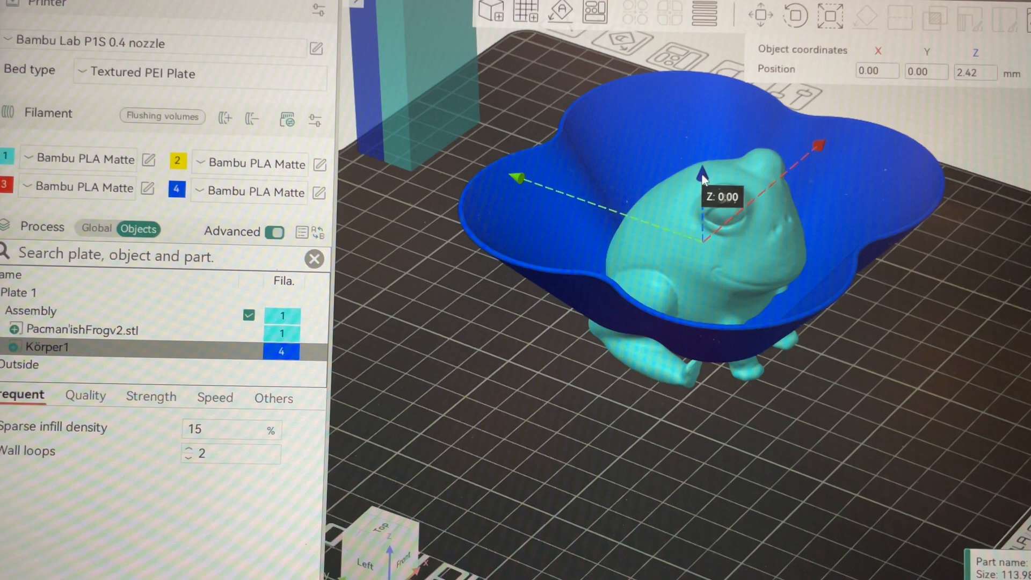
drag(702, 176, 703, 164)
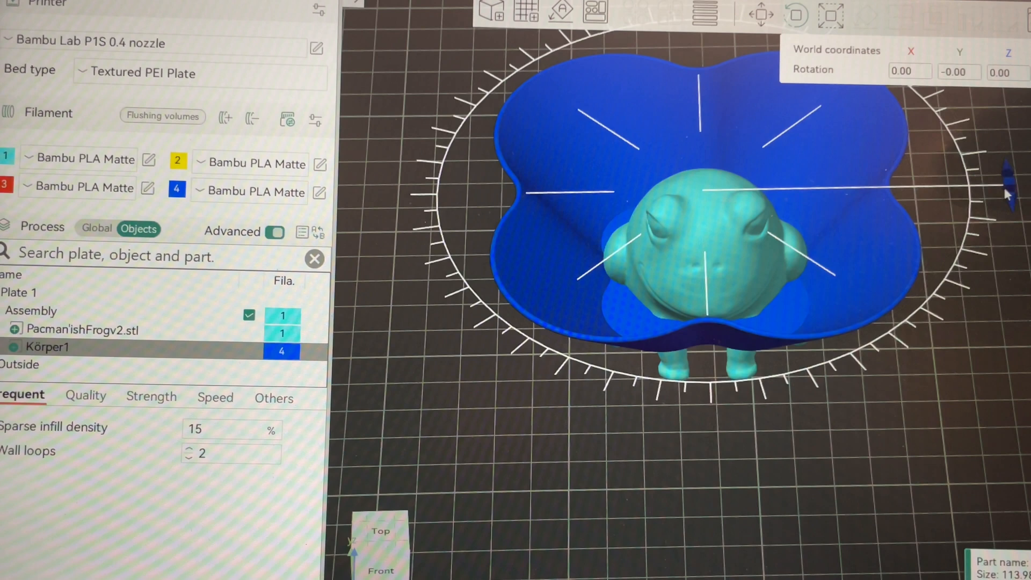
drag(1006, 192, 921, 328)
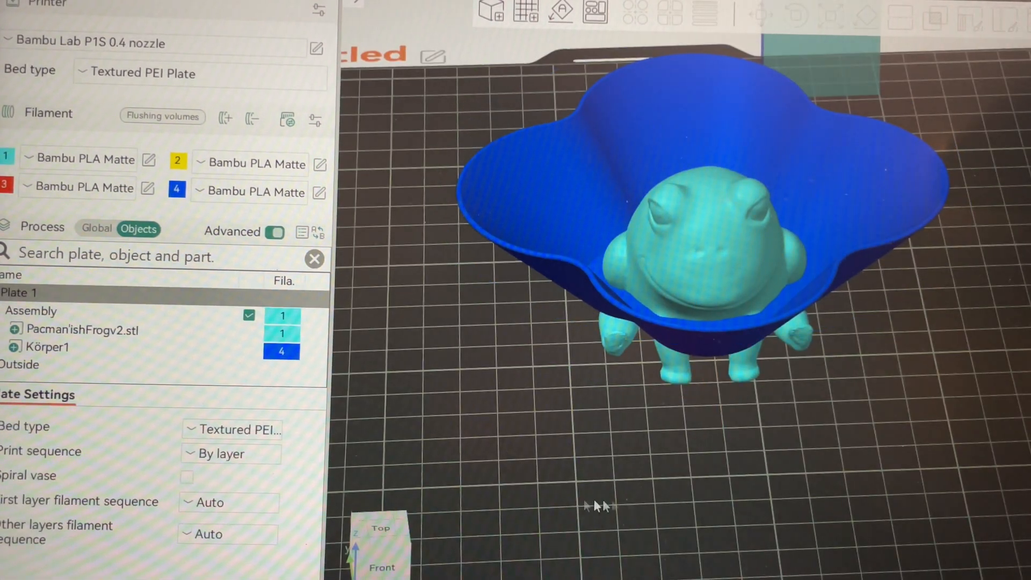
Step: Change Körper1's filament from 4 to 1 so the bowl prints in the frog's teal
click(46, 346)
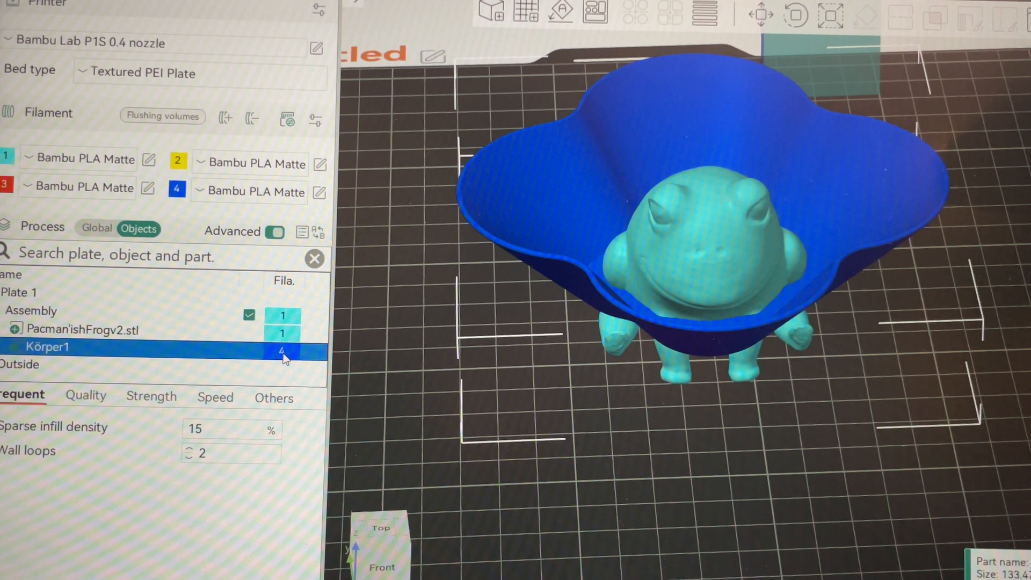
click(281, 352)
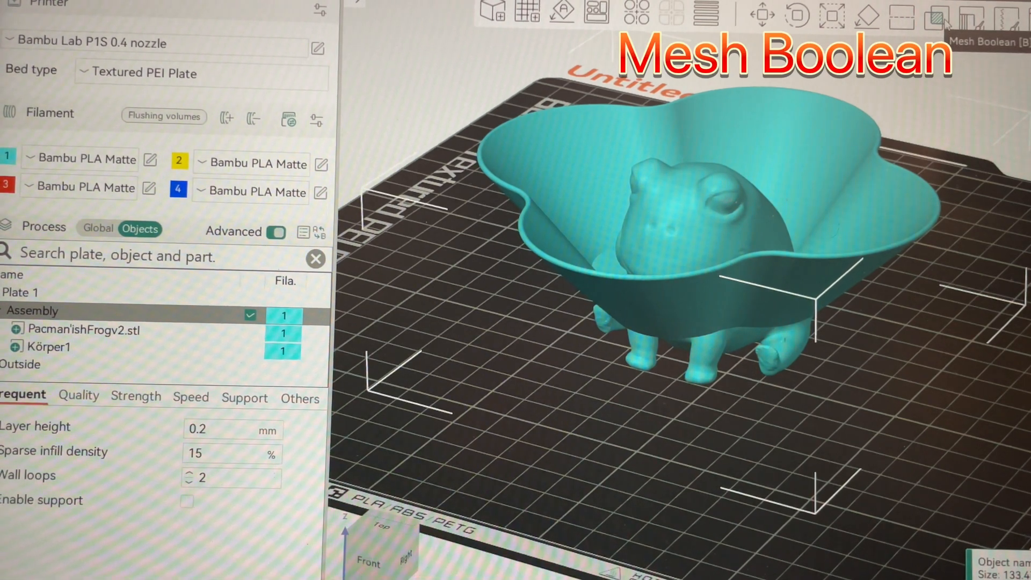
Step: Mesh boolean Union with the frog as part 2, fusing bowl and frog into one object
click(937, 16)
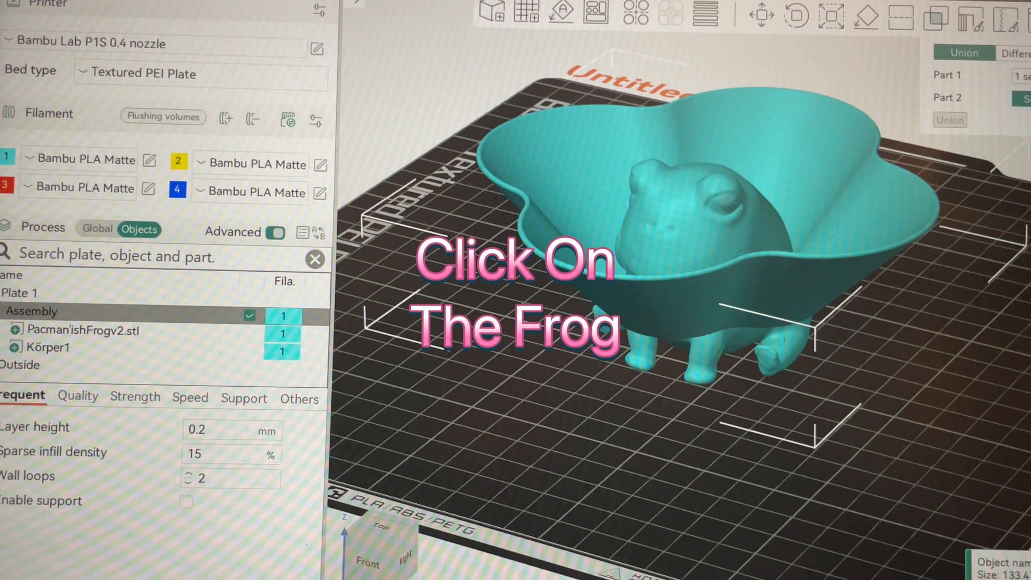
click(720, 201)
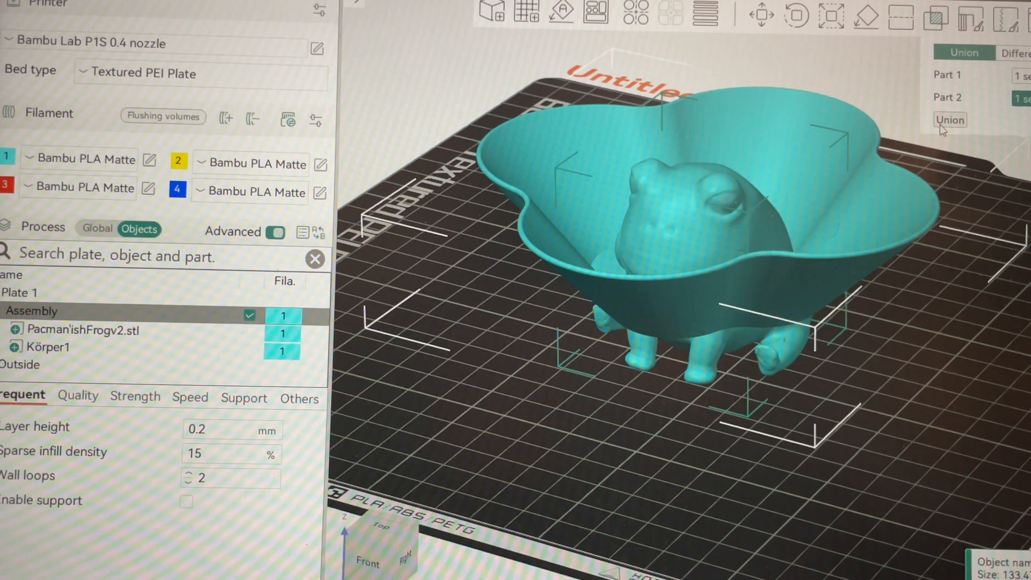
click(950, 119)
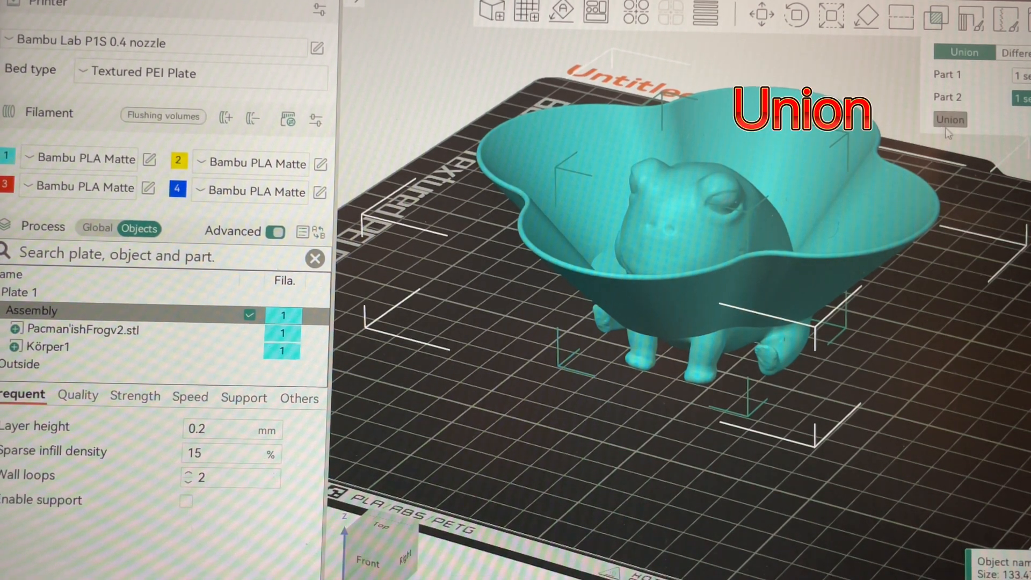